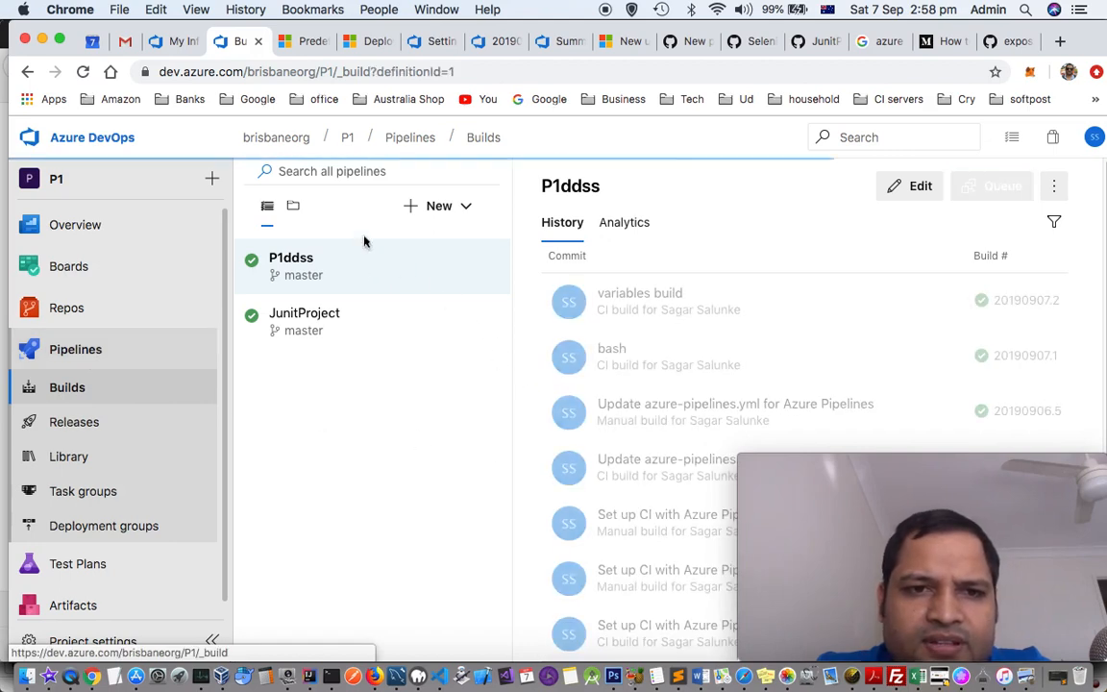
- Switch from the P1ddss pipeline to JunitProject's build history
{"action": "left_click", "coordinate": [291, 266]}
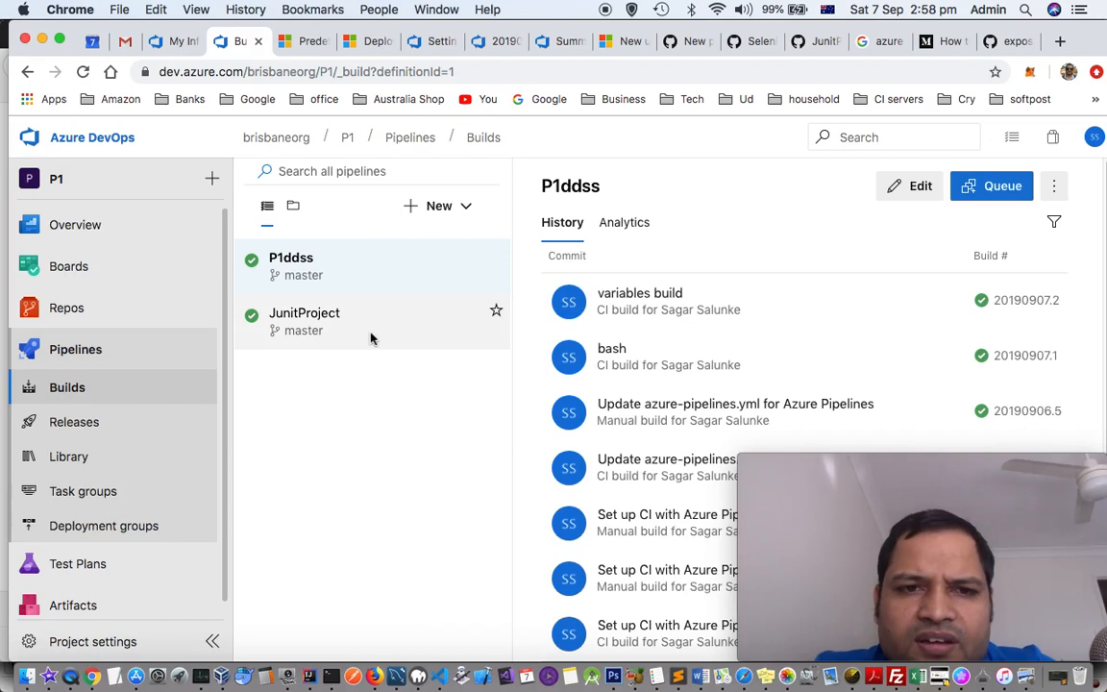
{"action": "left_click", "coordinate": [290, 267]}
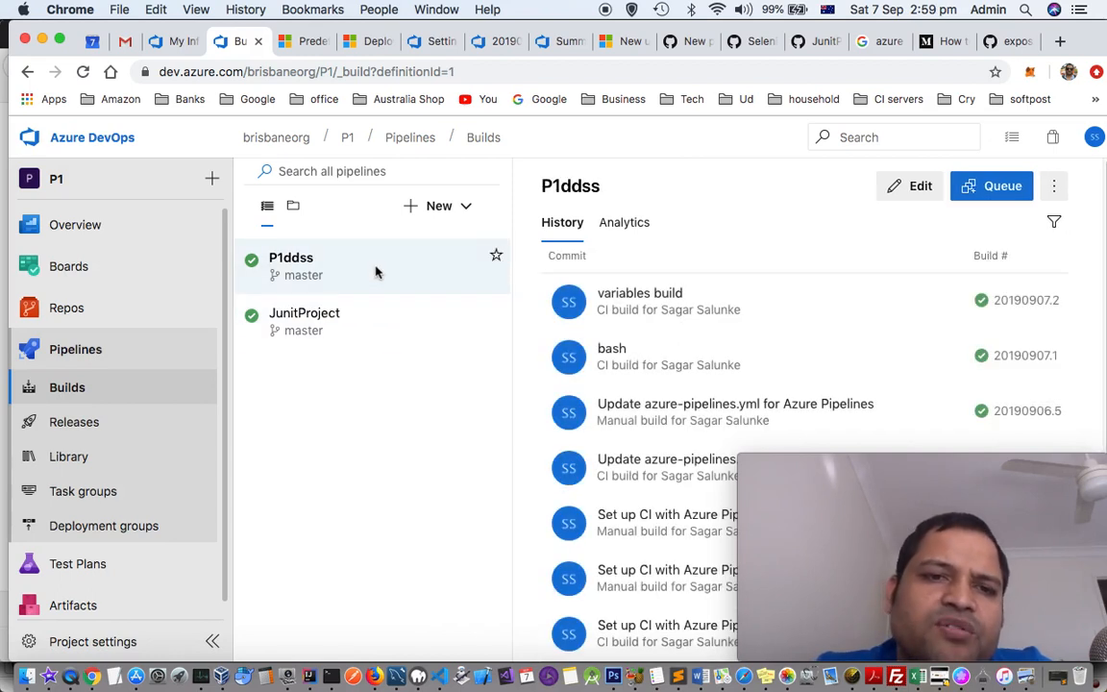
{"action": "left_click", "coordinate": [306, 322]}
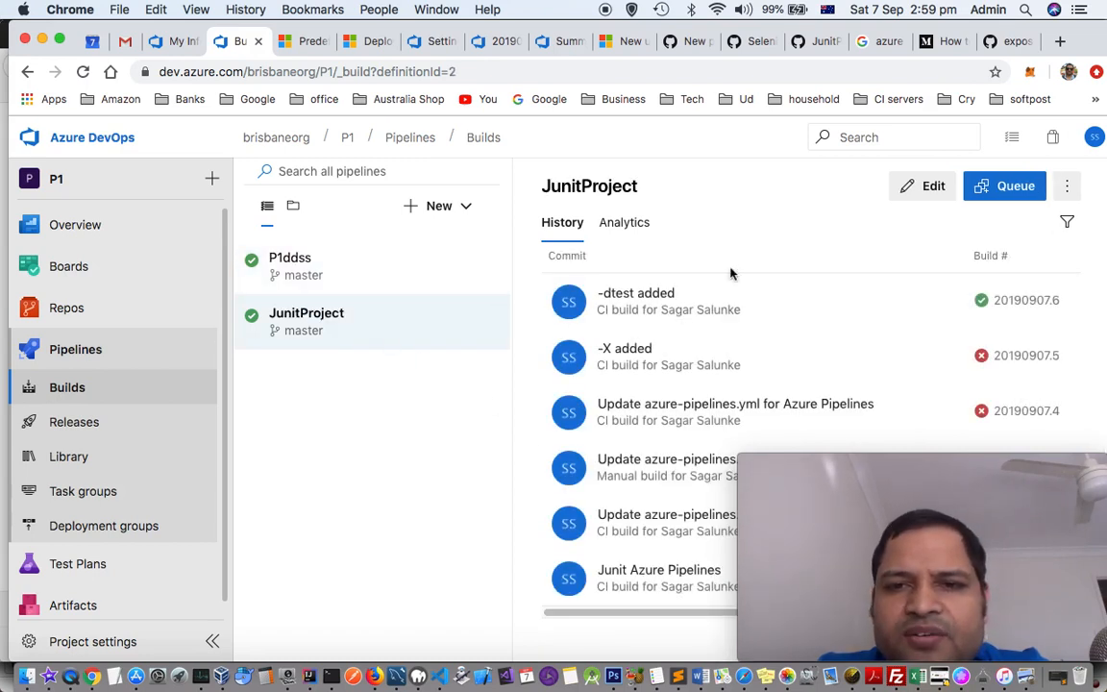
{"action": "mouse_move", "coordinate": [735, 402]}
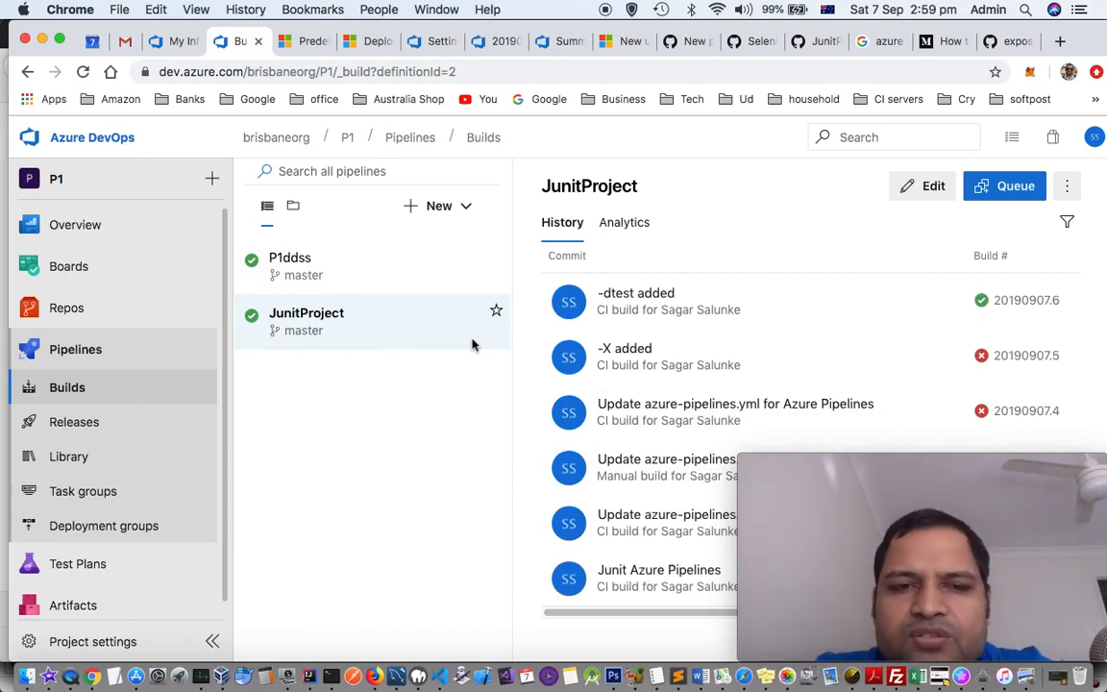
{"action": "mouse_move", "coordinate": [371, 330]}
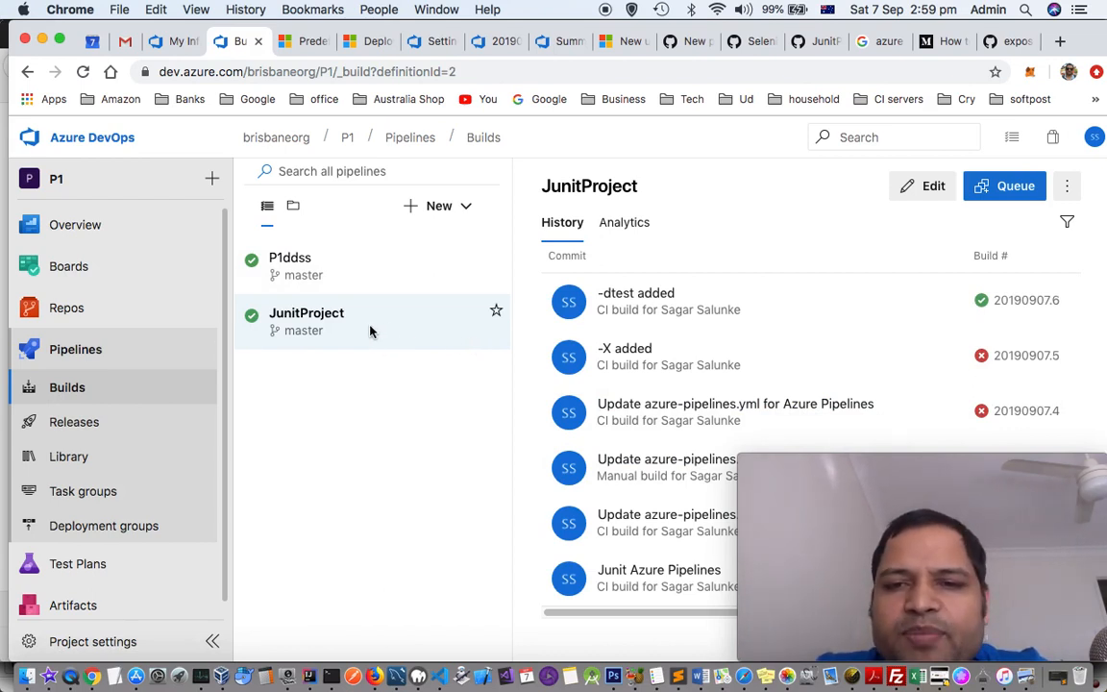
{"action": "mouse_move", "coordinate": [841, 300]}
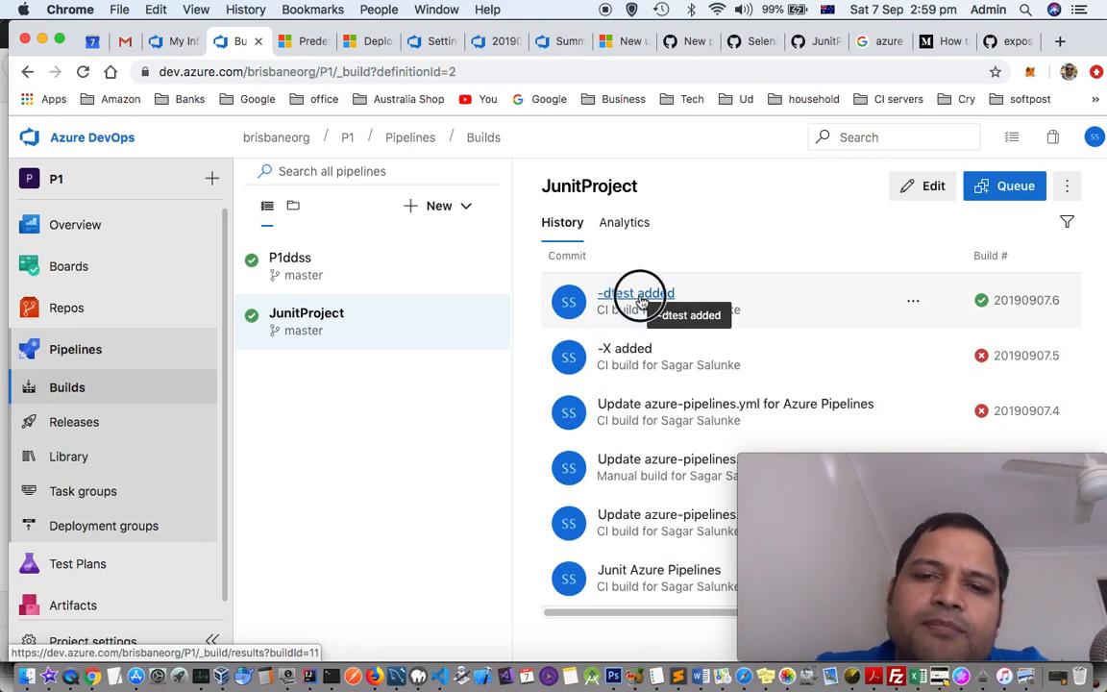
- Open the '-dtest added' run and select build number 20190907.6
{"action": "left_click", "coordinate": [636, 294]}
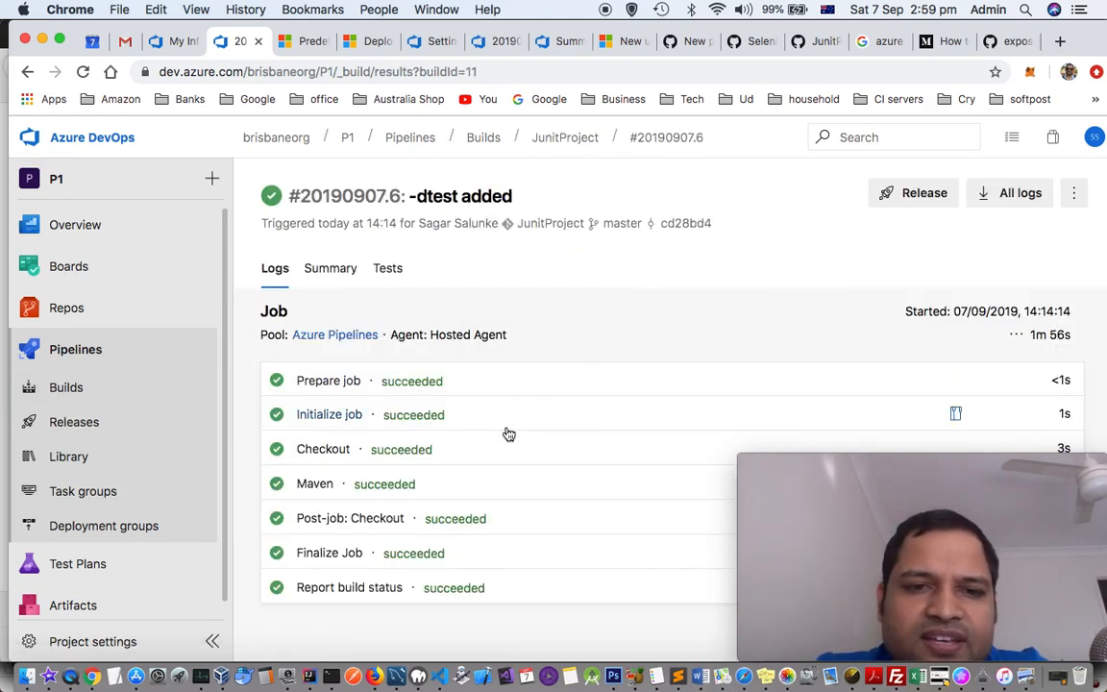
{"action": "mouse_move", "coordinate": [467, 302]}
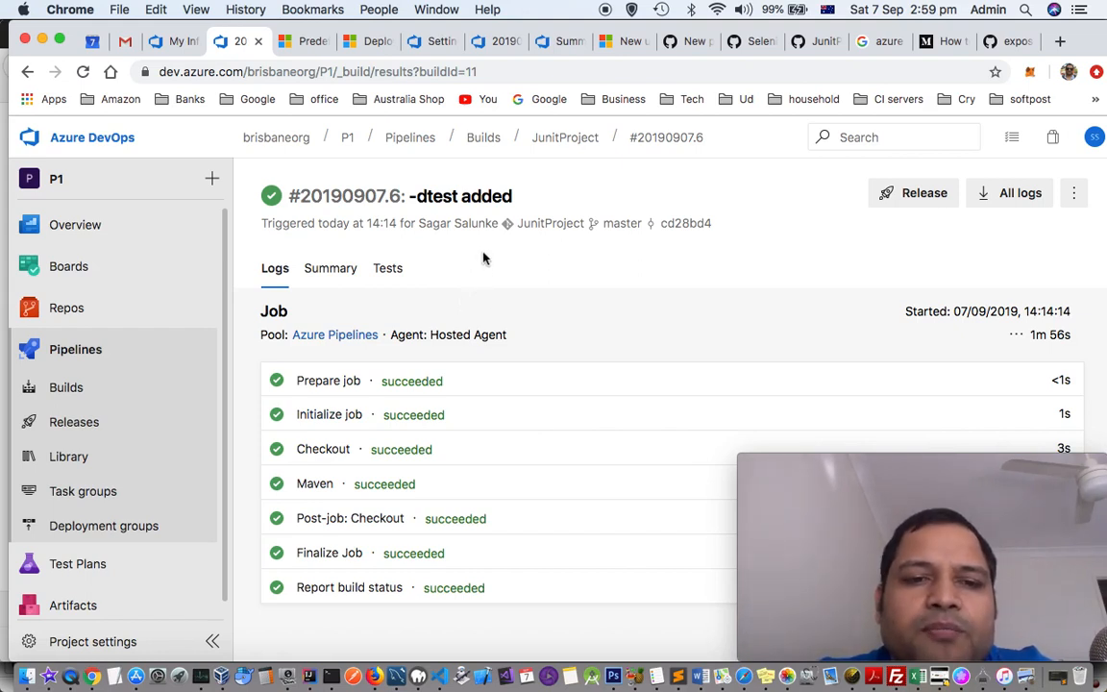
{"action": "mouse_move", "coordinate": [365, 247]}
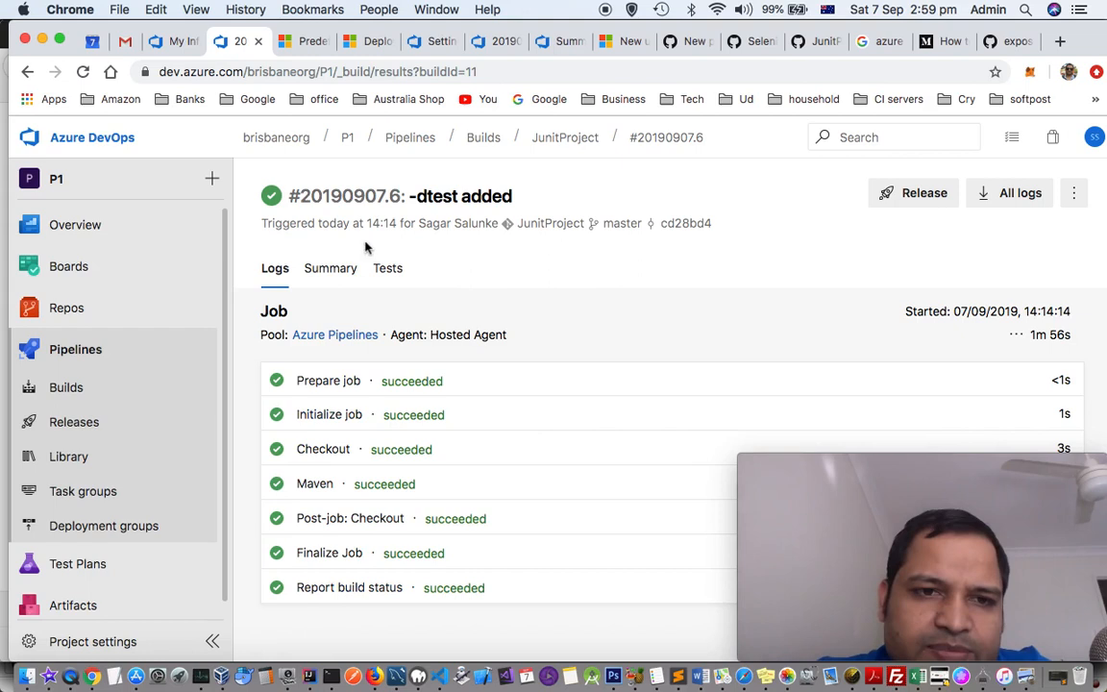
{"action": "double_click", "coordinate": [346, 196]}
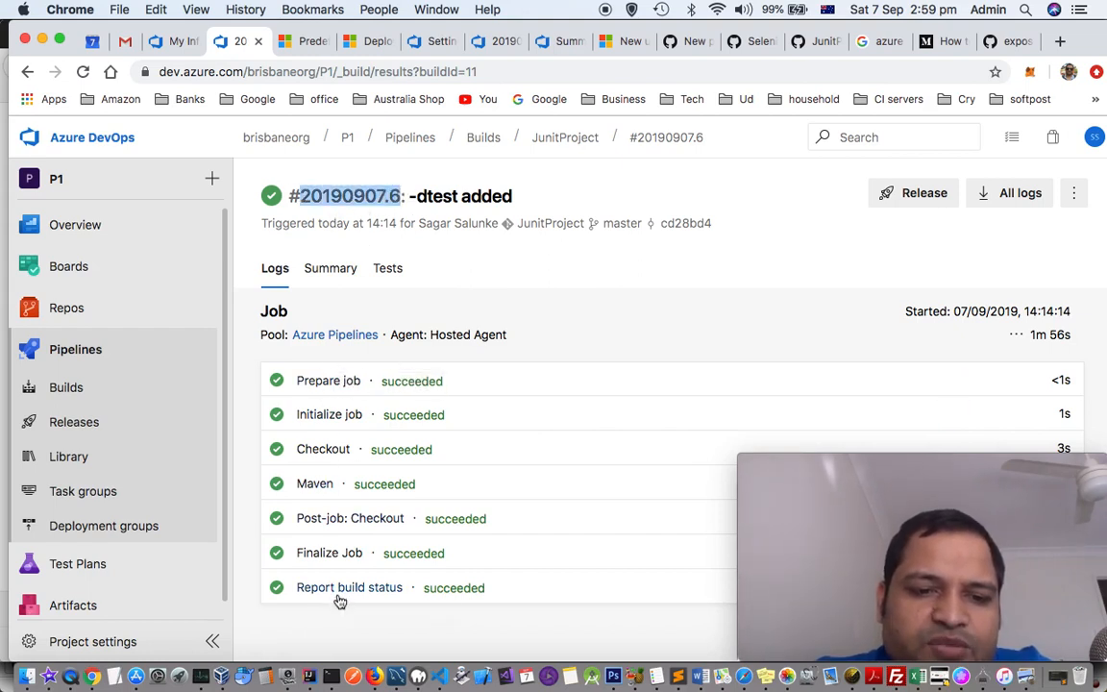
{"action": "mouse_move", "coordinate": [334, 415]}
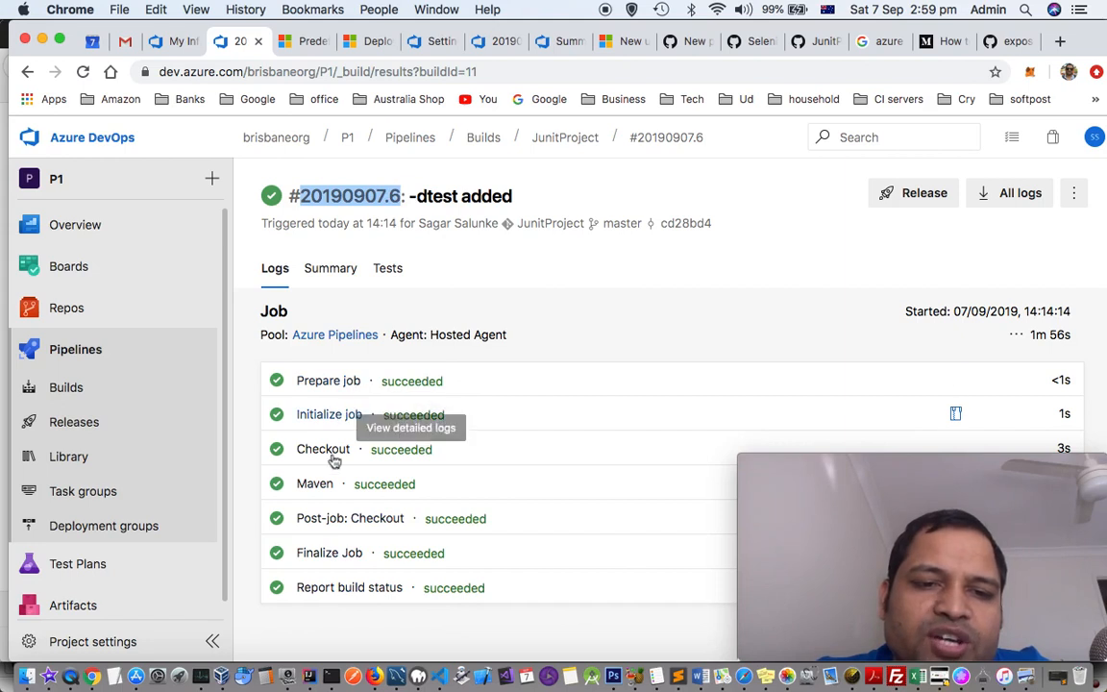
{"action": "mouse_move", "coordinate": [541, 462]}
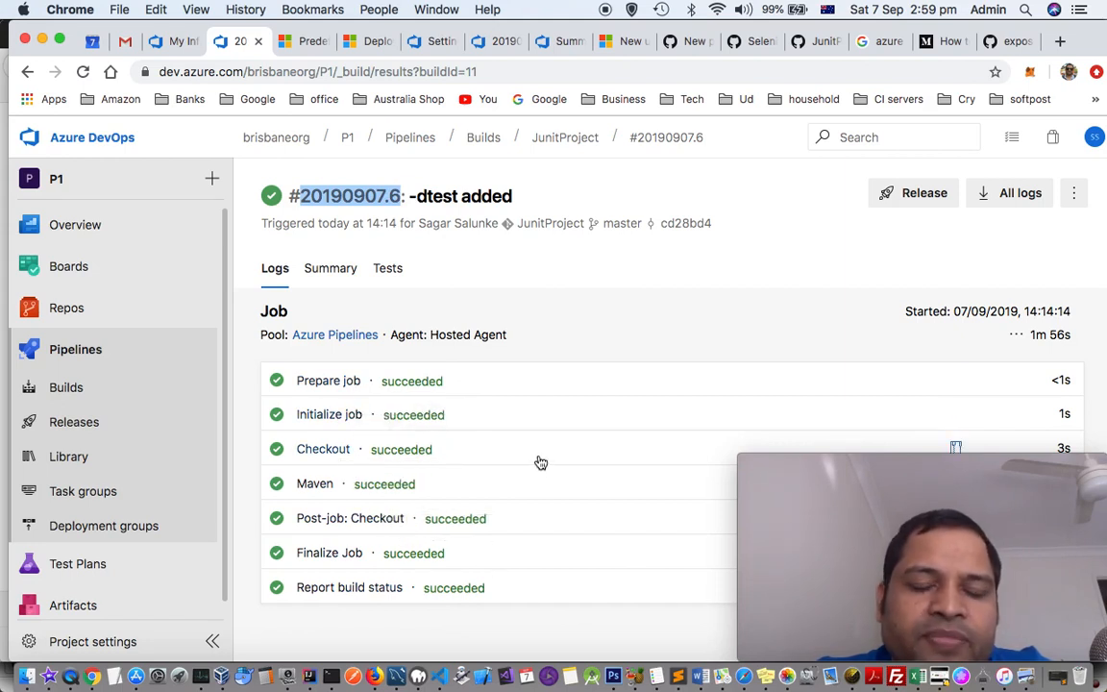
{"action": "mouse_move", "coordinate": [541, 461]}
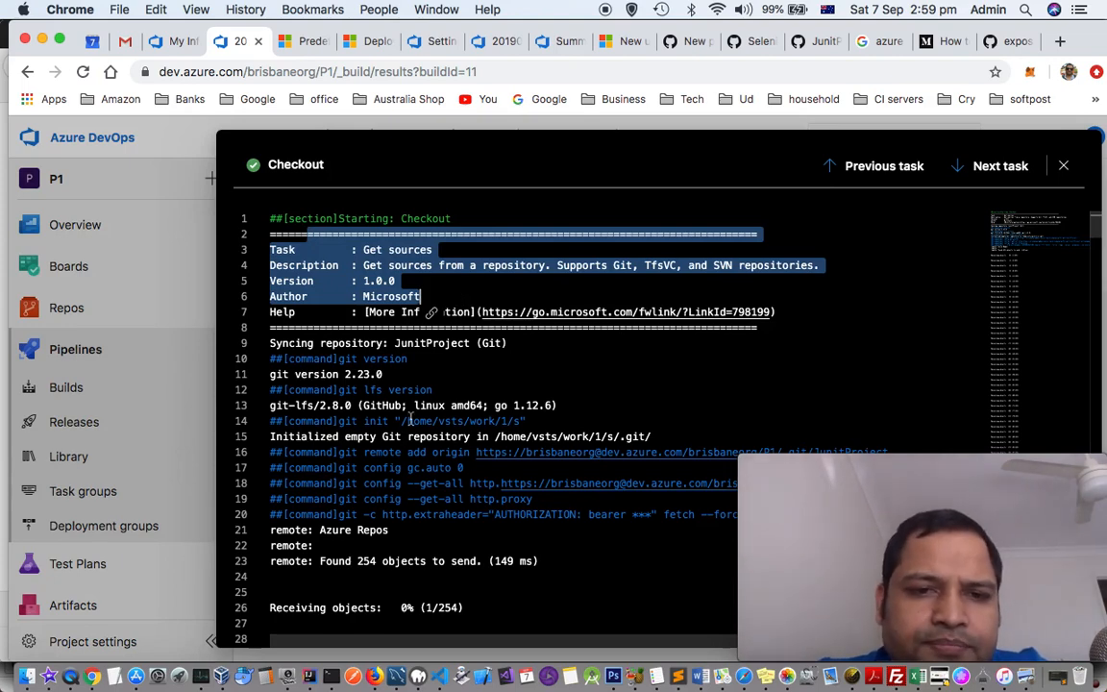
{"action": "scroll", "scroll_direction": "down", "scroll_amount": 3}
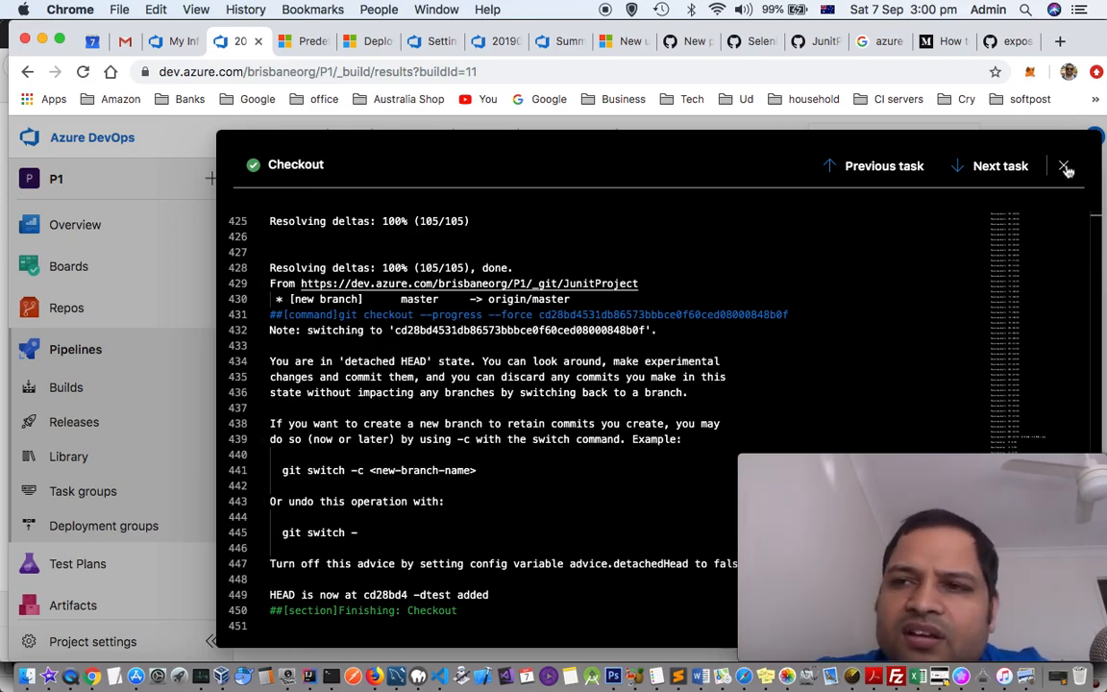
{"action": "left_click", "coordinate": [1064, 165]}
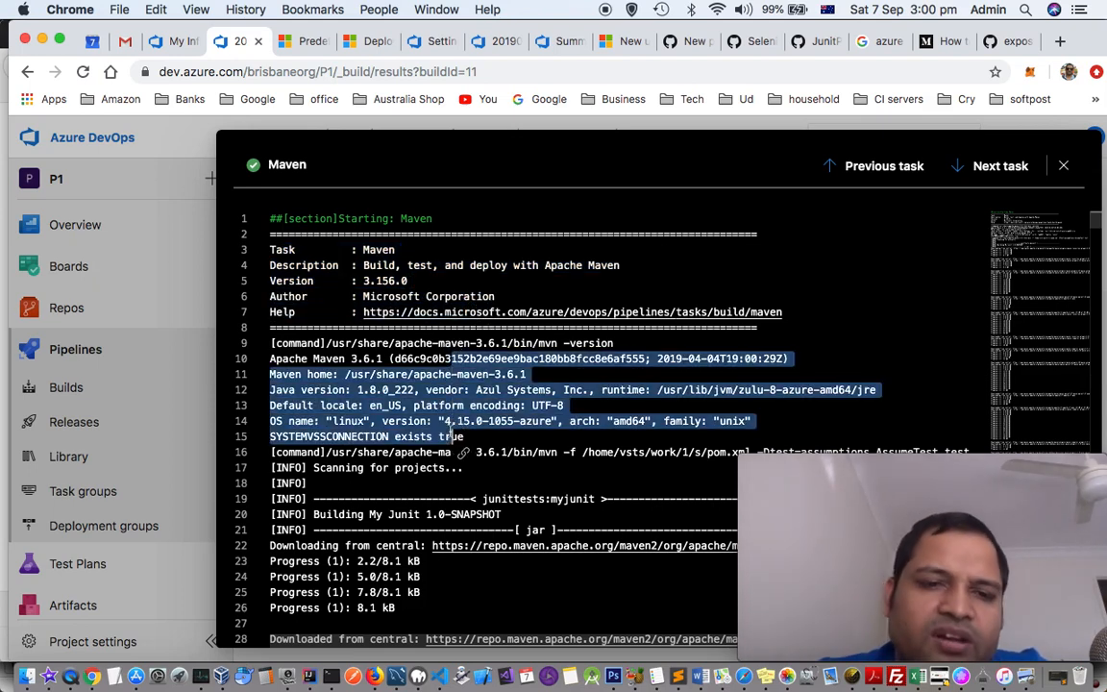
- Scroll the Maven log down to the Maven Central dependency downloads
{"action": "scroll", "scroll_direction": "down", "scroll_amount": 3}
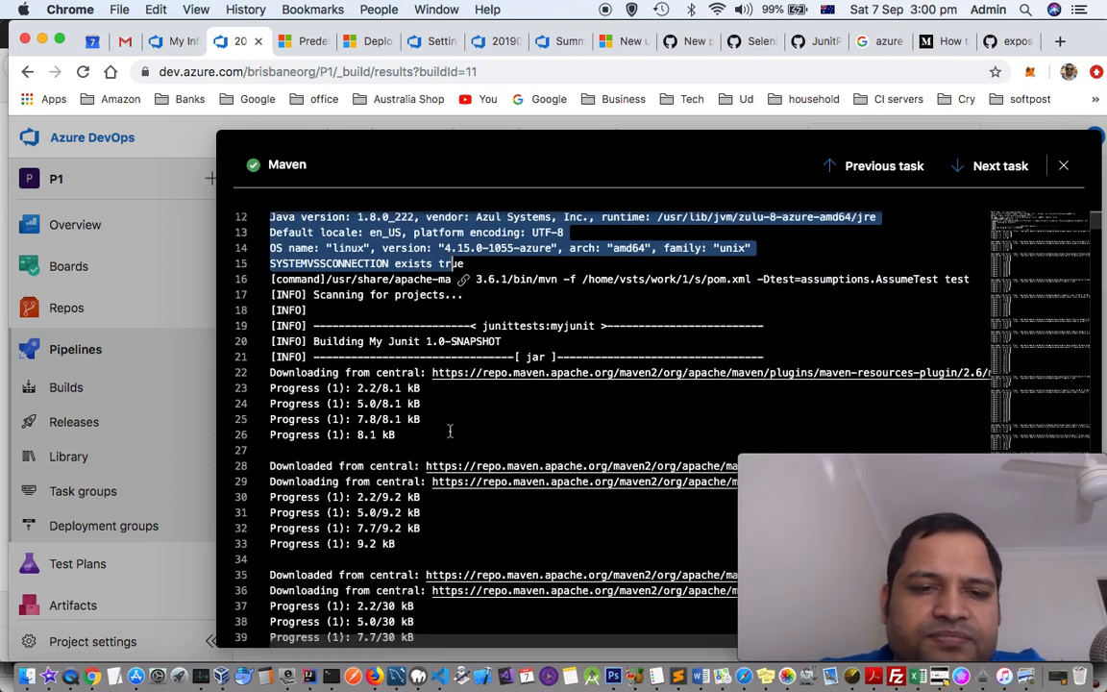
{"action": "scroll", "scroll_direction": "down", "scroll_amount": 3}
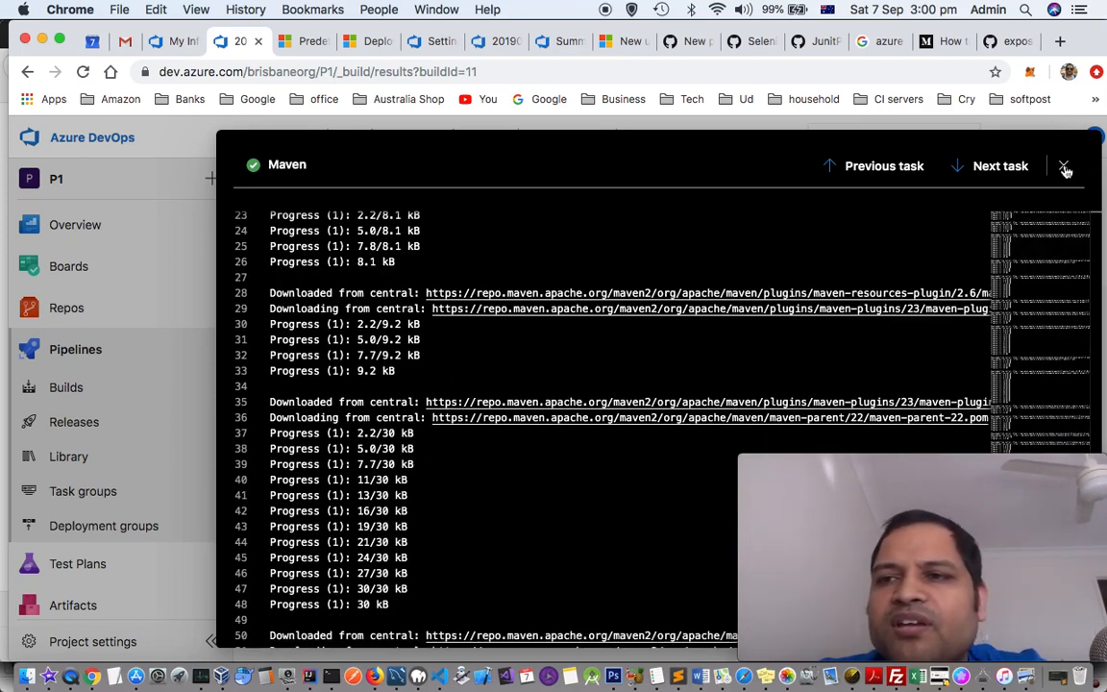
- Close the Maven step log and show build #20190907.6's more-actions menu
{"action": "left_click", "coordinate": [1065, 165]}
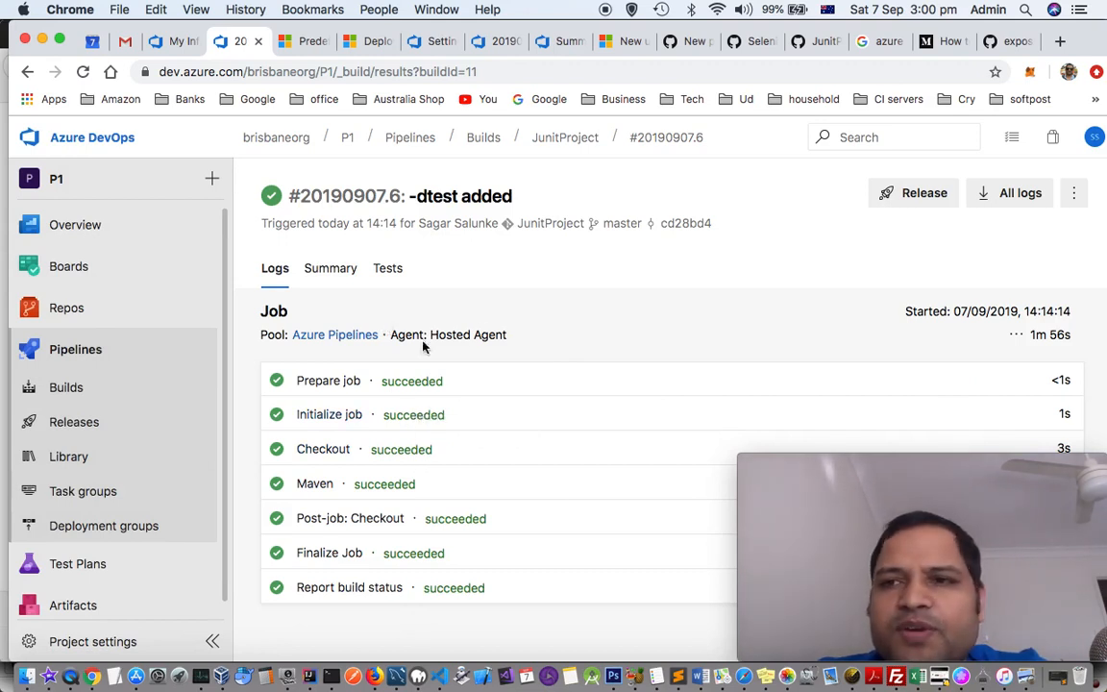
{"action": "mouse_move", "coordinate": [1019, 192]}
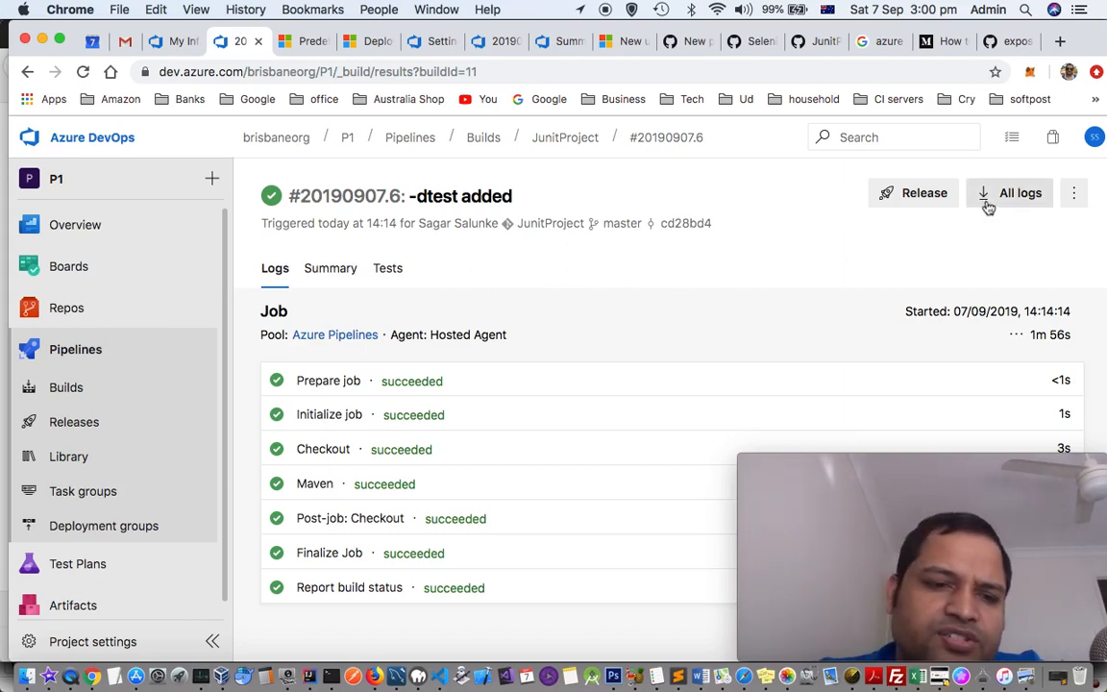
{"action": "mouse_move", "coordinate": [763, 223]}
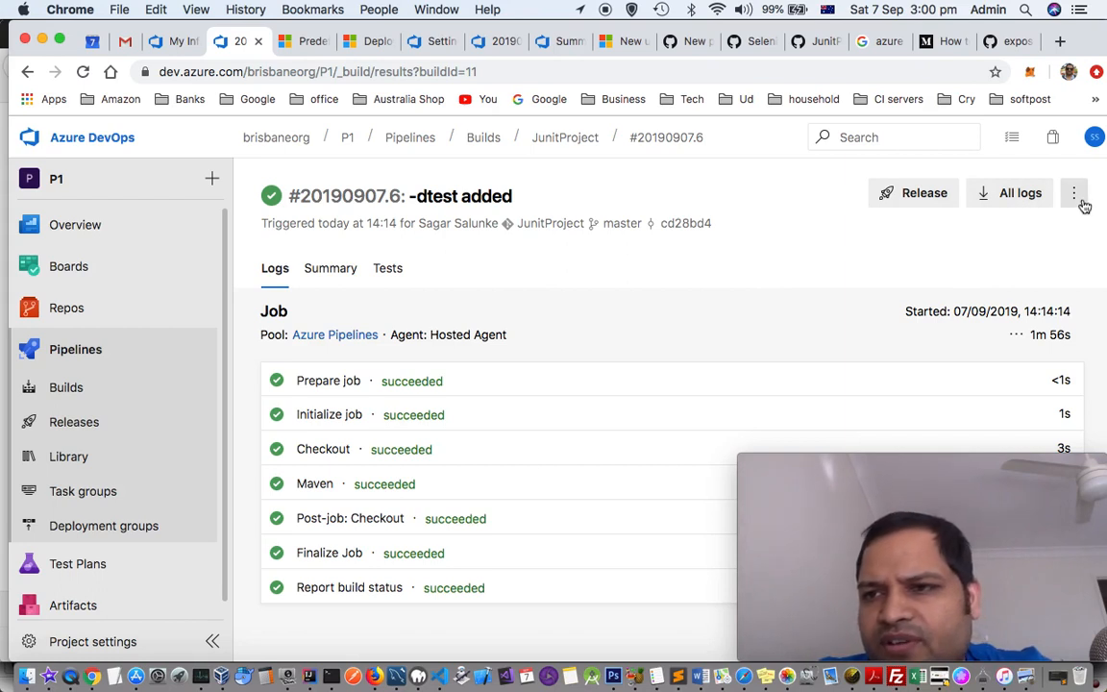
{"action": "left_click", "coordinate": [1074, 192]}
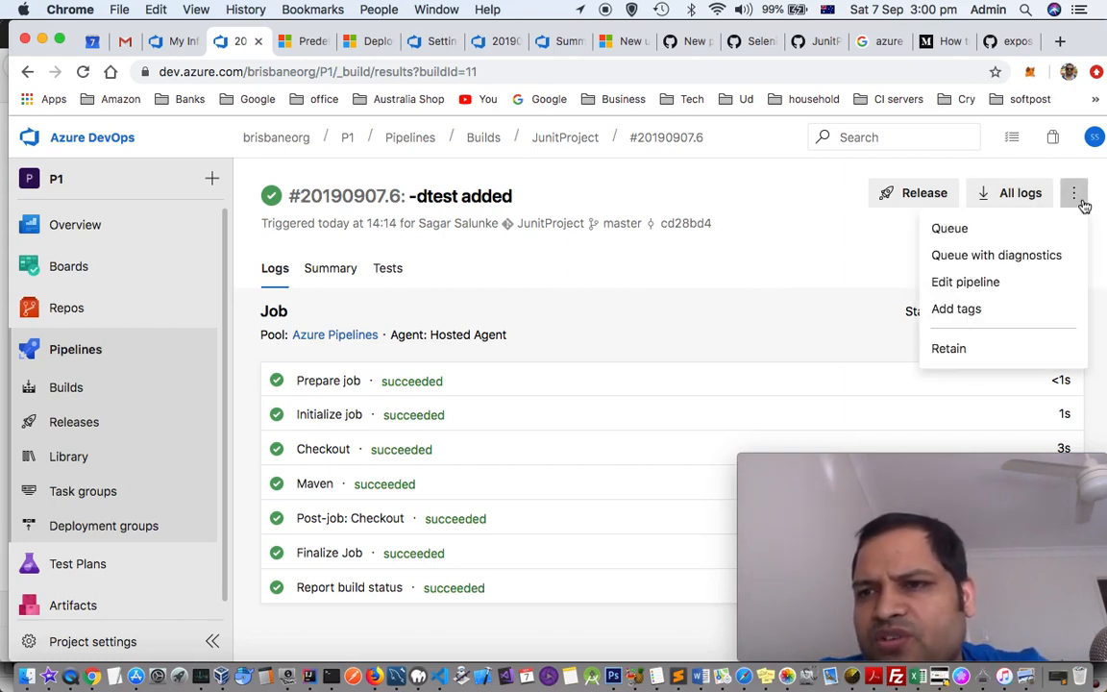
{"action": "mouse_move", "coordinate": [826, 231]}
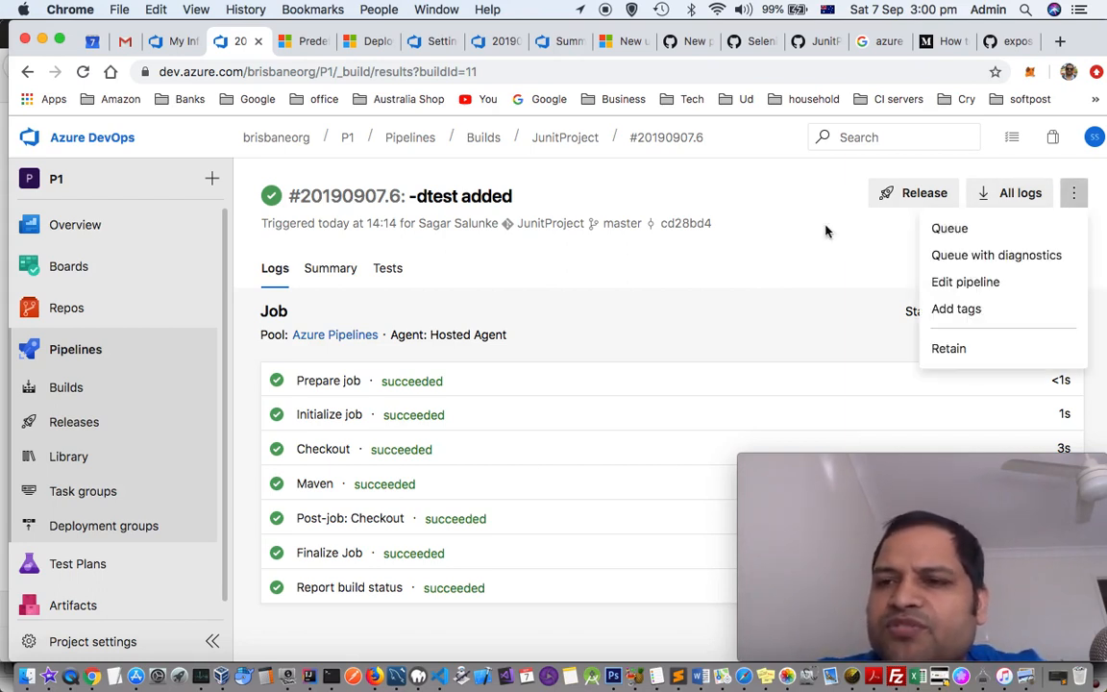